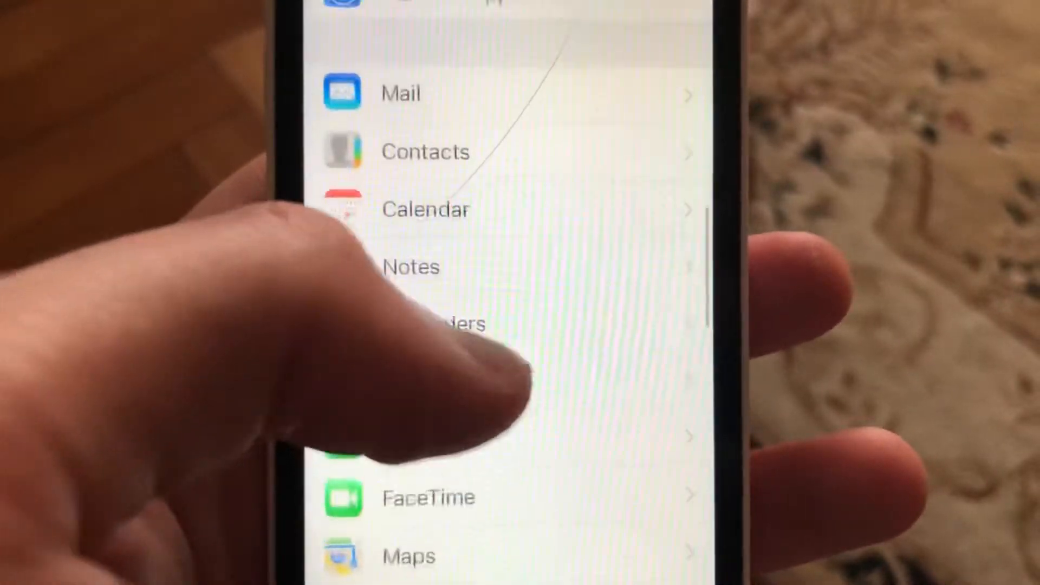
- Bring the Settings list back to its top, then exit to the iPhone home screen
{"action": "scroll", "scroll_direction": "up", "scroll_amount": 3}
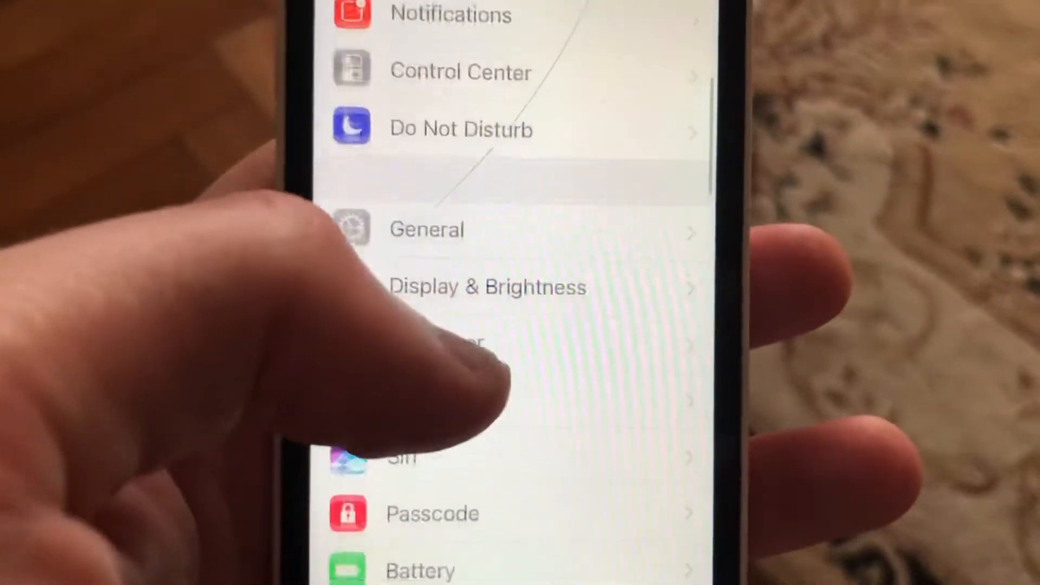
{"action": "scroll", "scroll_direction": "down", "scroll_amount": 3}
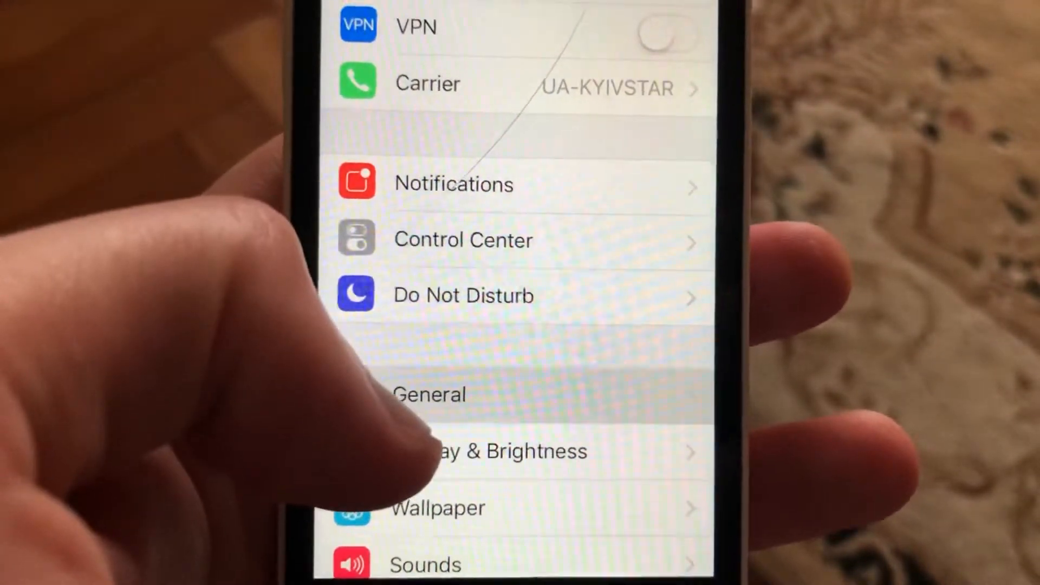
{"action": "scroll", "scroll_direction": "down", "scroll_amount": 3}
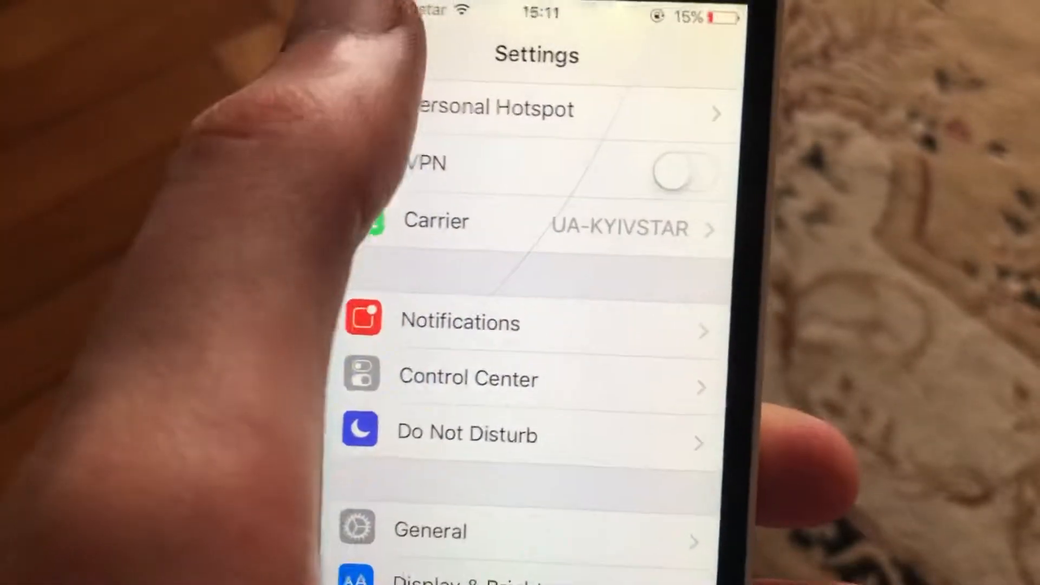
{"action": "key", "text": "home"}
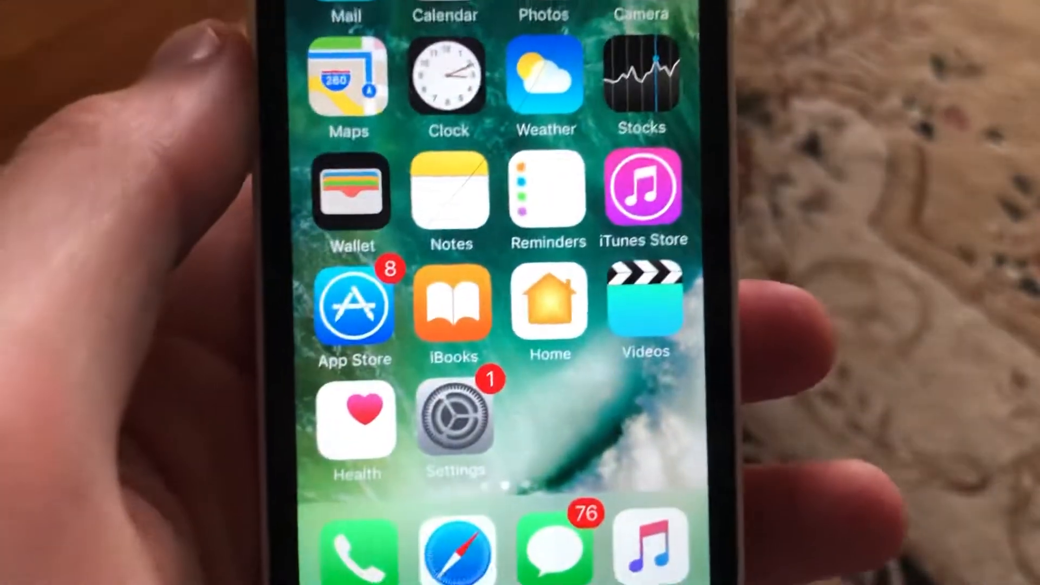